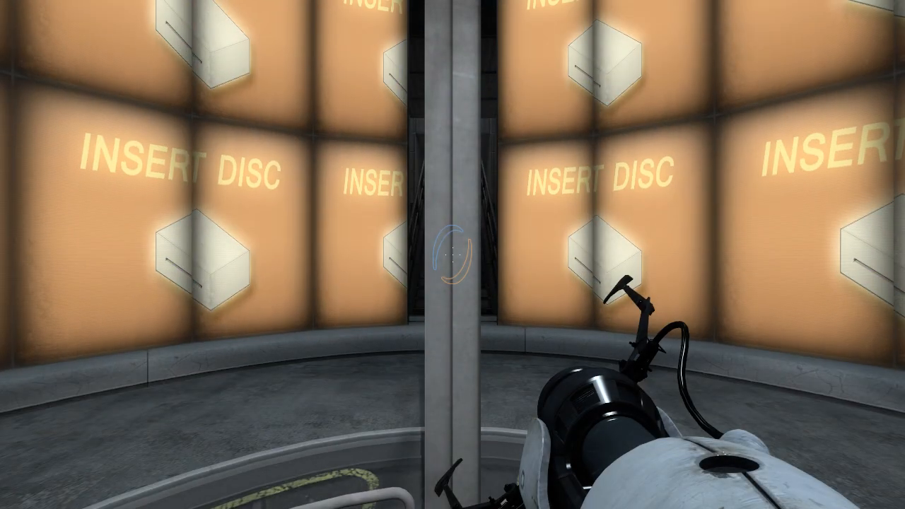
pyautogui.moveTo(452, 255)
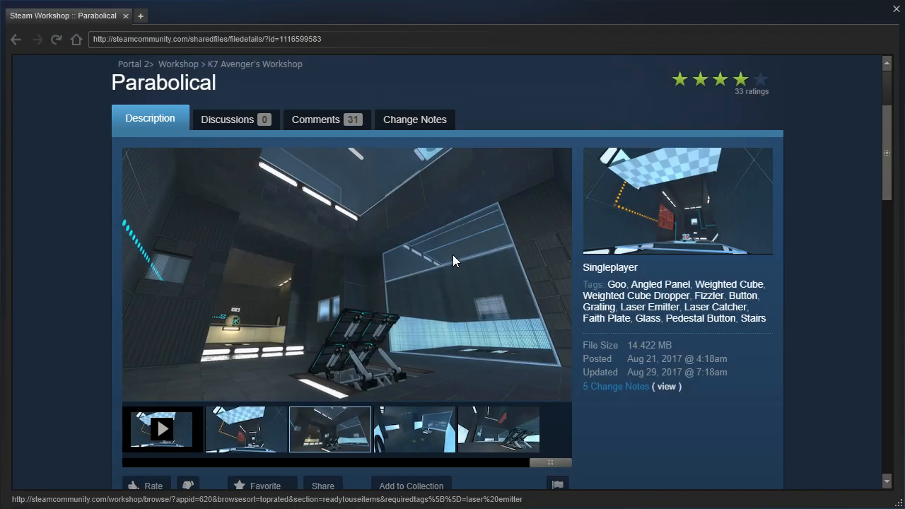
# Trigger the timed switch, pass the fizzler and shoot a portal onto the white wall.
pyautogui.scroll(-3)
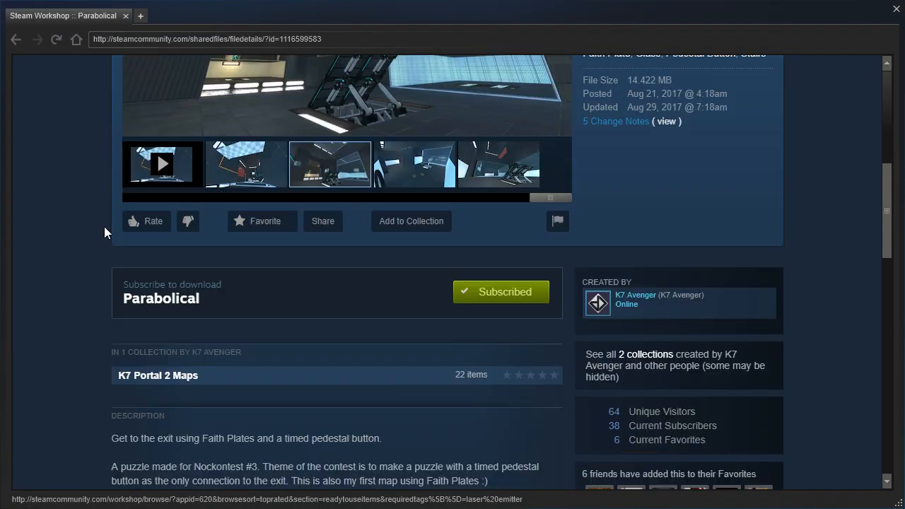
pyautogui.scroll(-3)
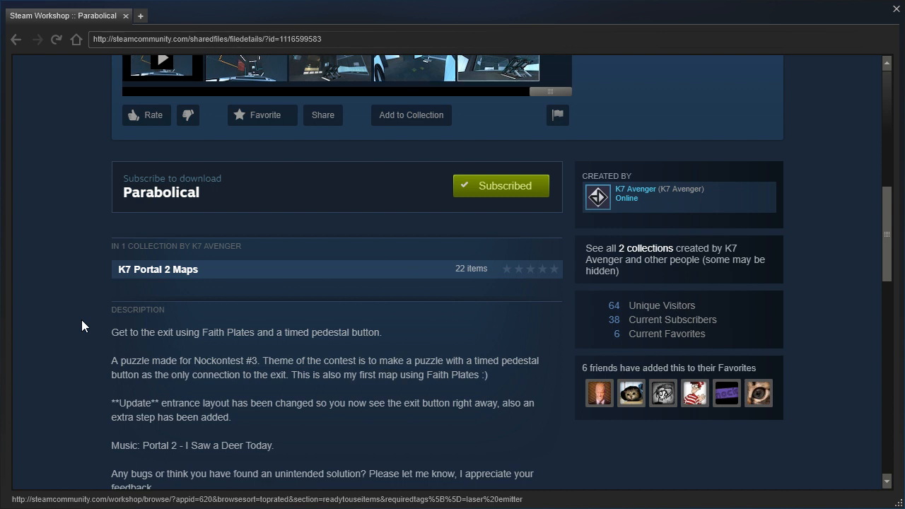
pyautogui.moveTo(90, 337)
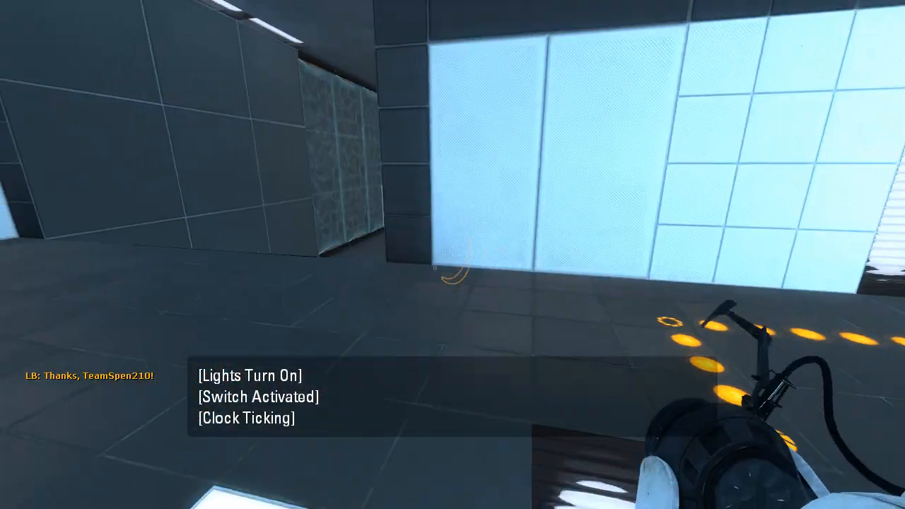
pyautogui.moveTo(452, 254)
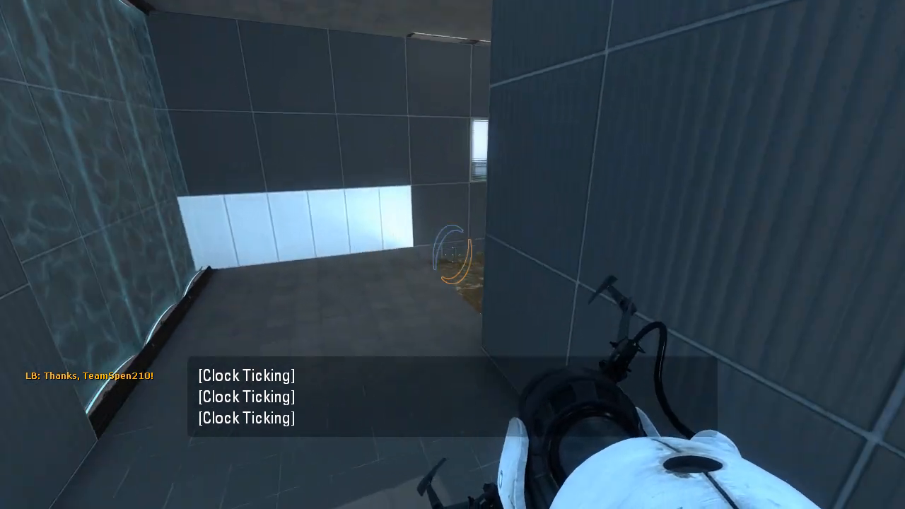
pyautogui.moveTo(452, 254)
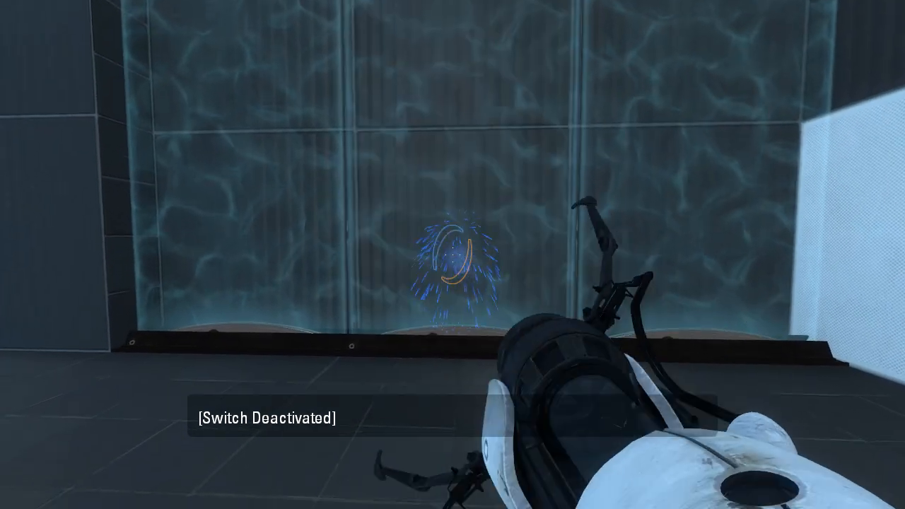
pyautogui.moveTo(282, 254)
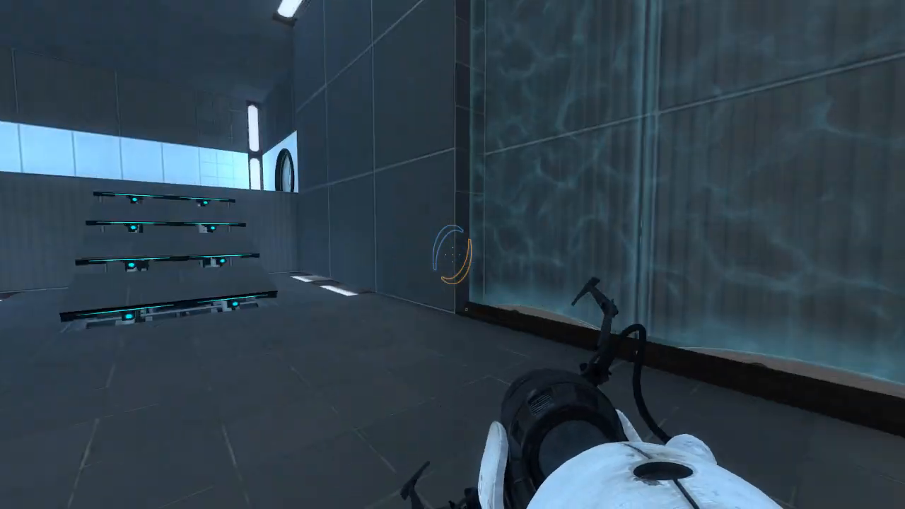
pyautogui.moveTo(452, 254)
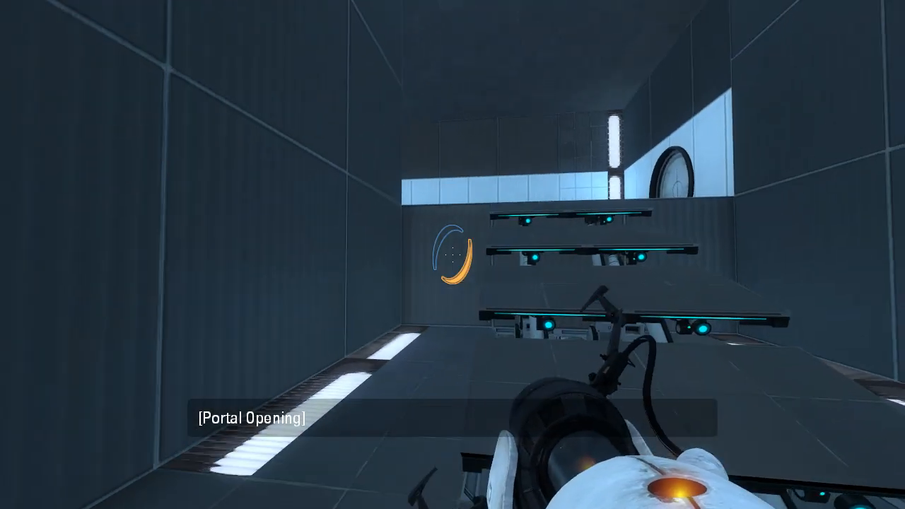
pyautogui.click(452, 255)
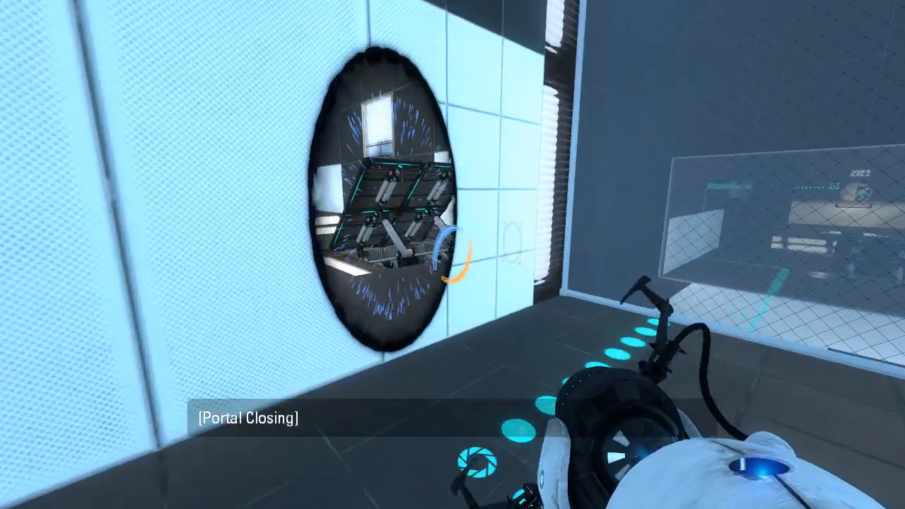
pyautogui.moveTo(453, 255)
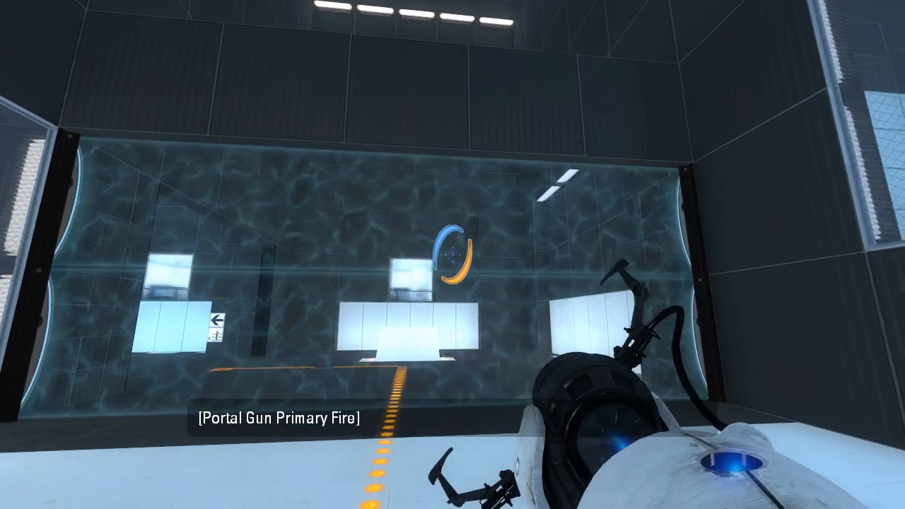
pyautogui.moveTo(452, 255)
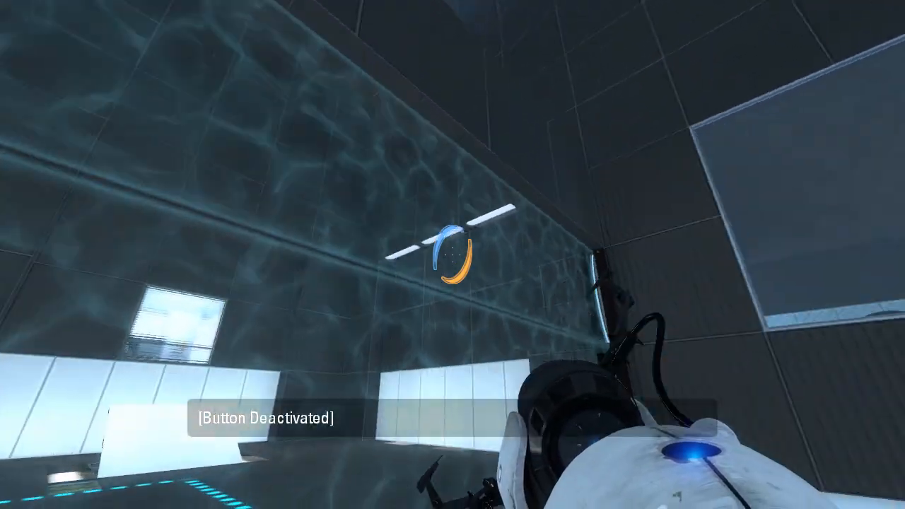
pyautogui.moveTo(452, 254)
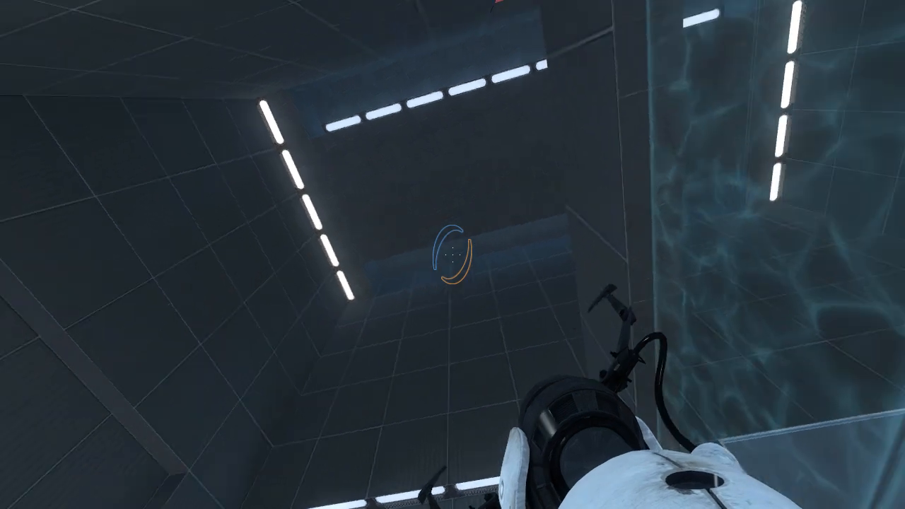
pyautogui.moveTo(452, 254)
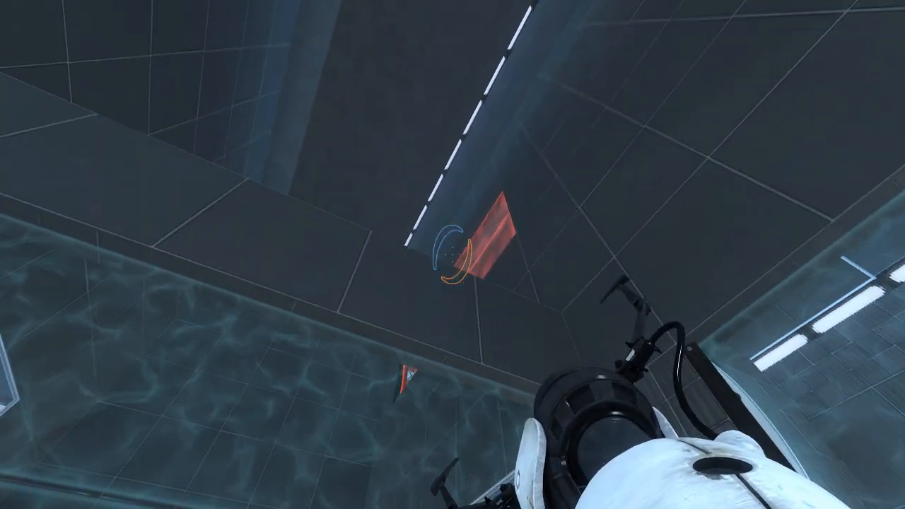
# Shoot a portal onto the ceiling panel beyond the fizzler wall.
pyautogui.click(452, 255)
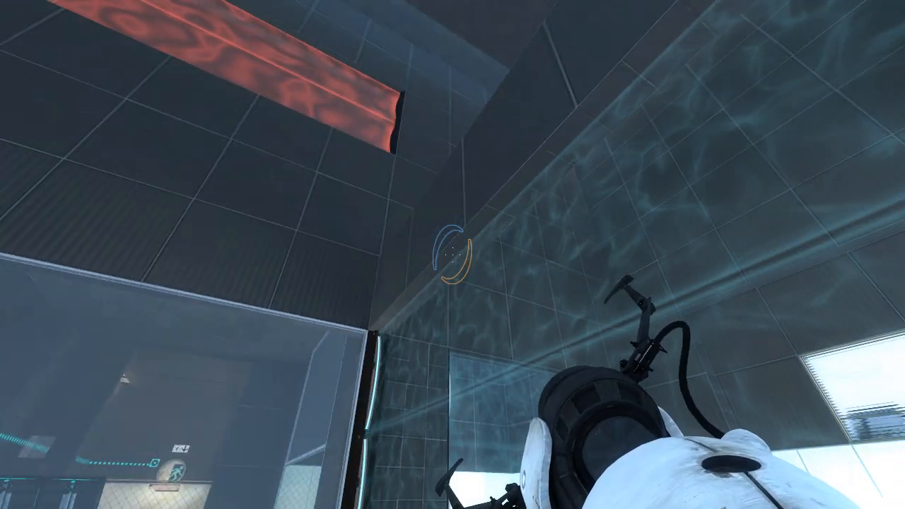
pyautogui.moveTo(452, 254)
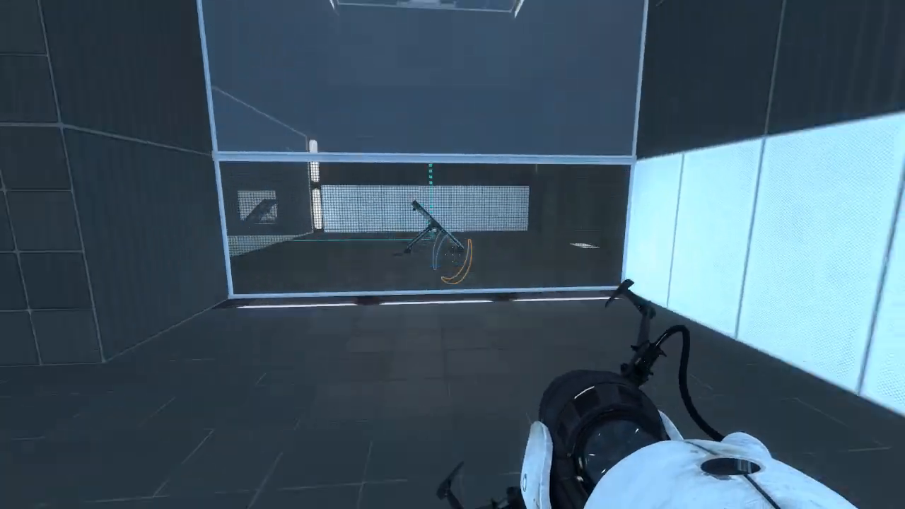
pyautogui.moveTo(452, 254)
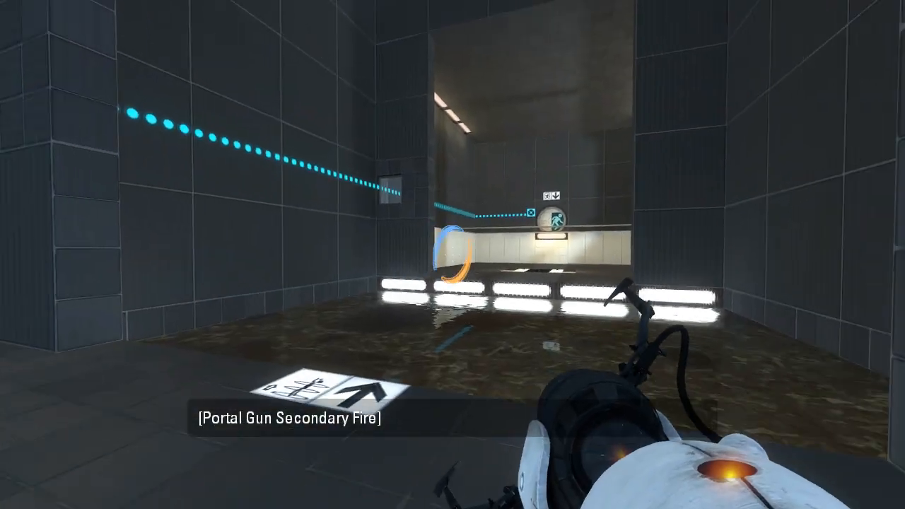
# Place the orange portal across the goo and walk through to the far side.
pyautogui.click(452, 254)
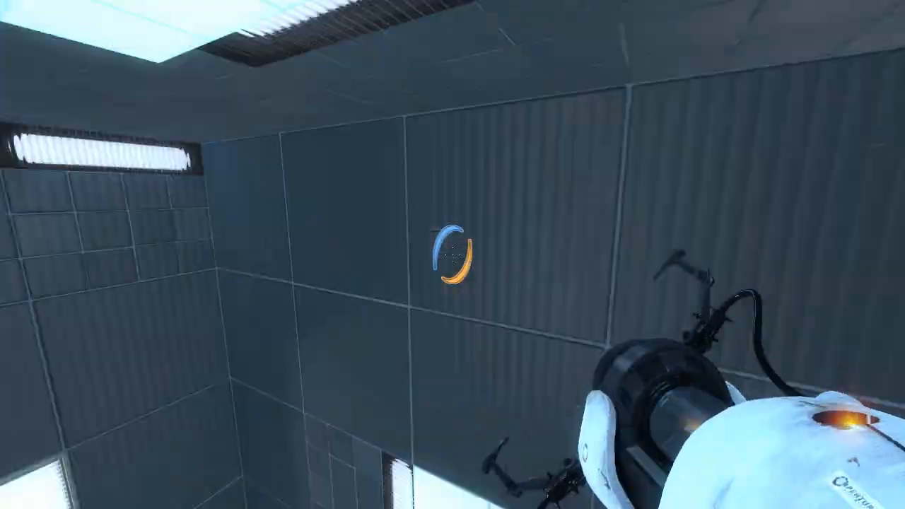
pyautogui.moveTo(452, 254)
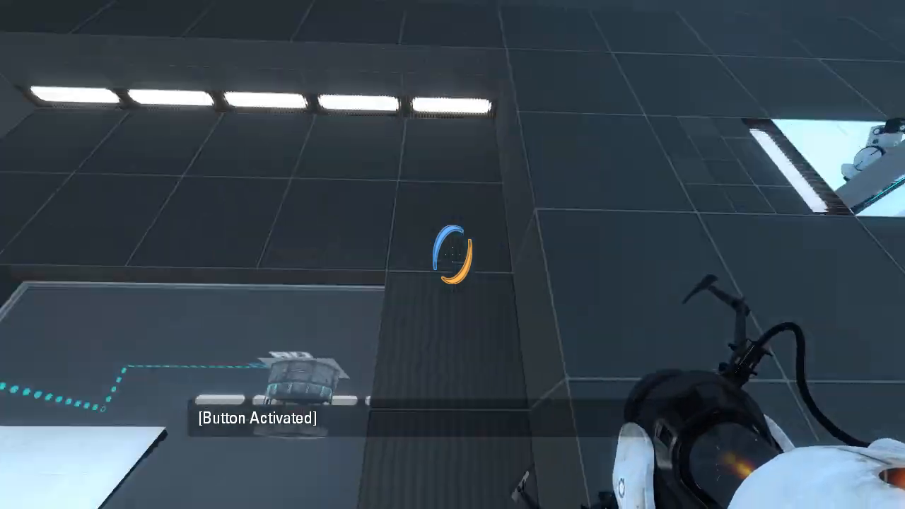
pyautogui.moveTo(453, 254)
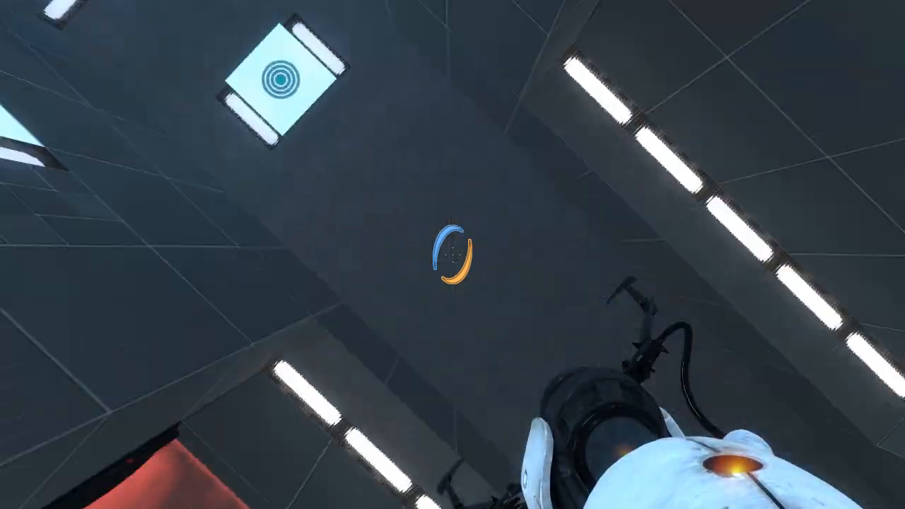
pyautogui.moveTo(452, 254)
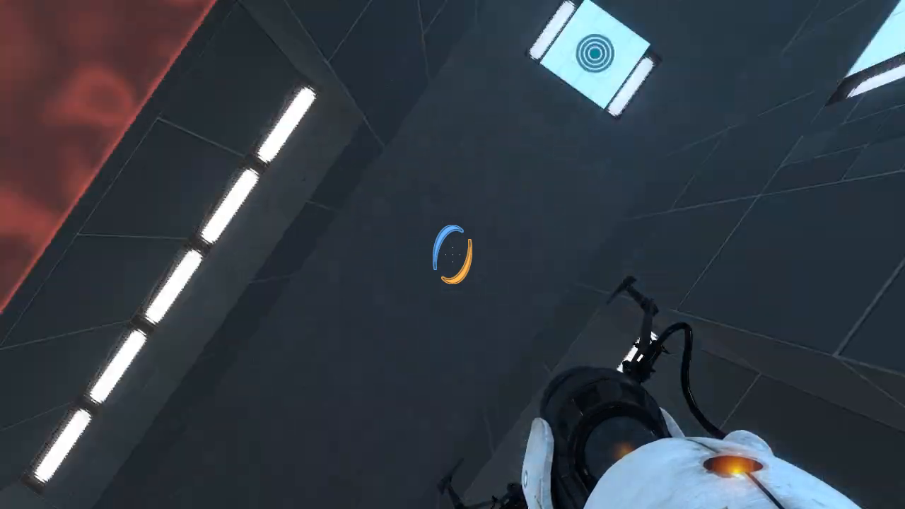
pyautogui.moveTo(453, 254)
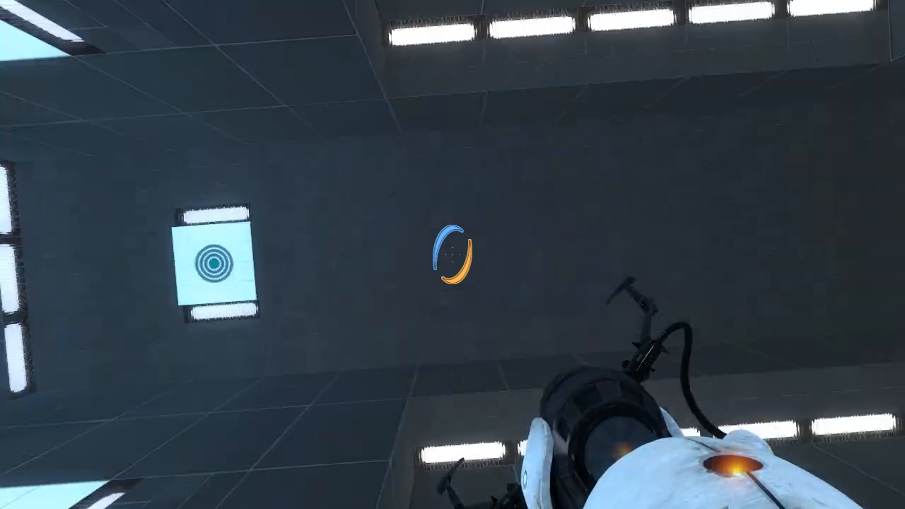
pyautogui.moveTo(452, 255)
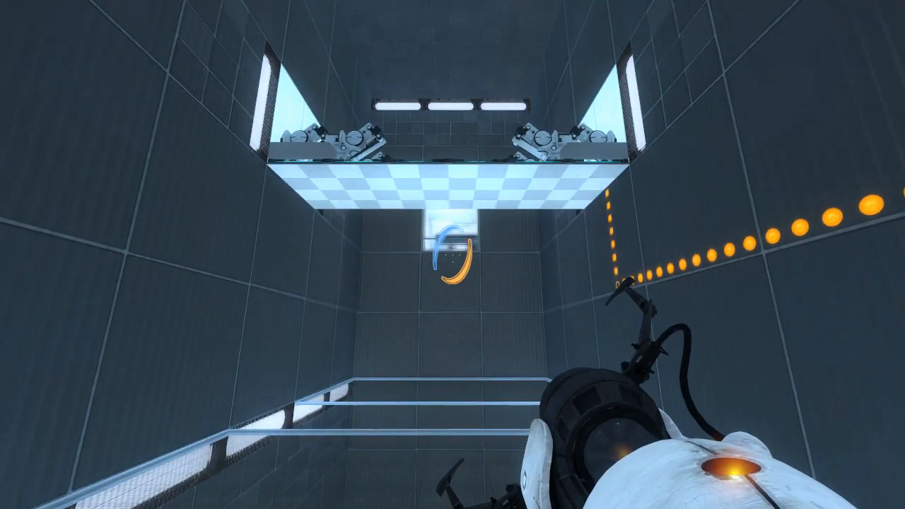
pyautogui.moveTo(452, 254)
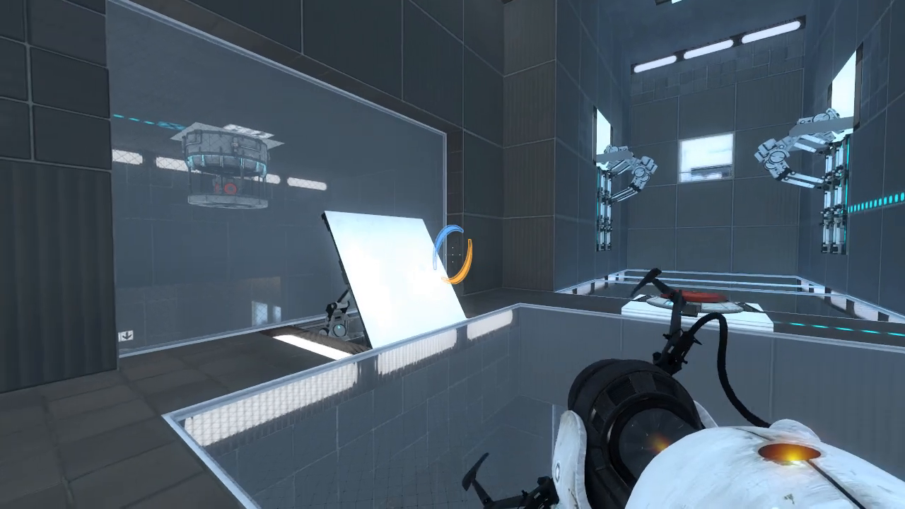
pyautogui.moveTo(453, 254)
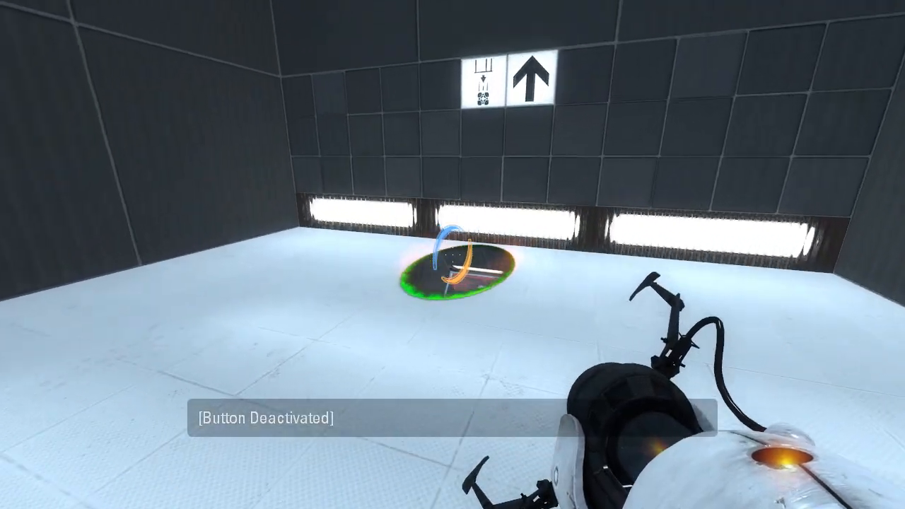
pyautogui.moveTo(452, 255)
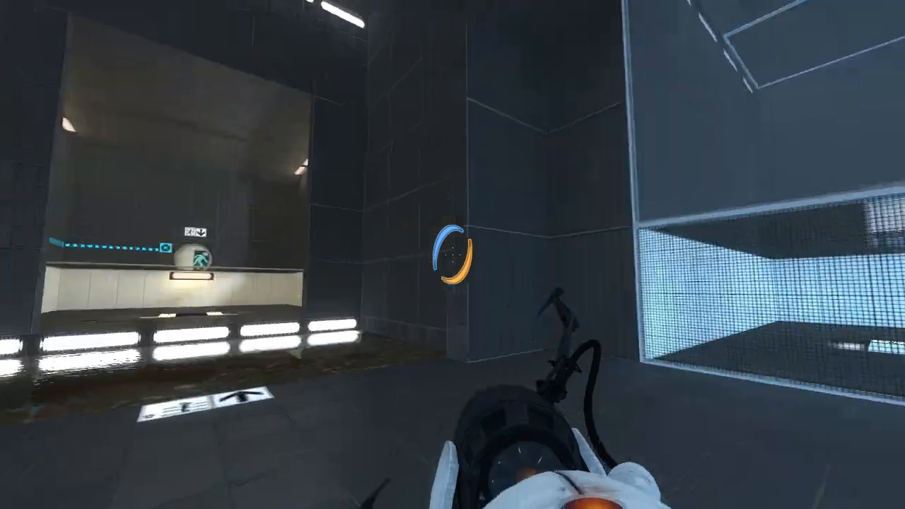
pyautogui.moveTo(452, 254)
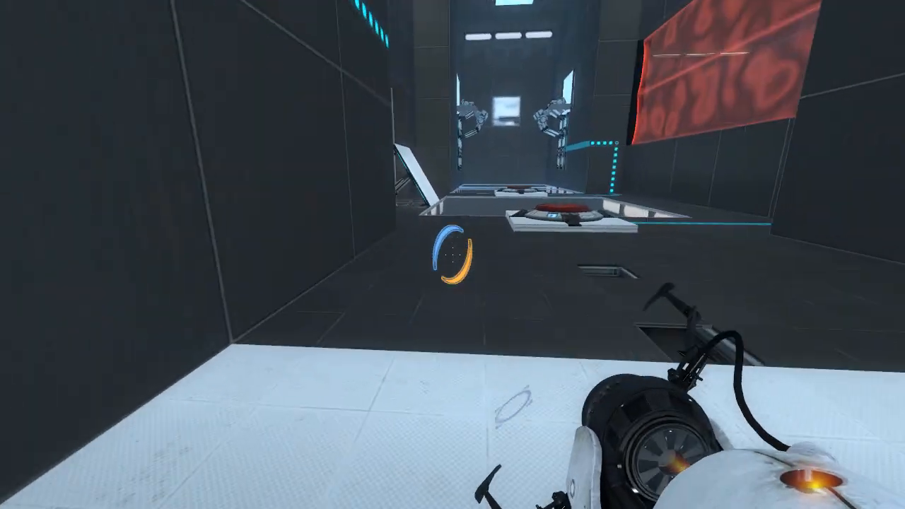
pyautogui.moveTo(452, 255)
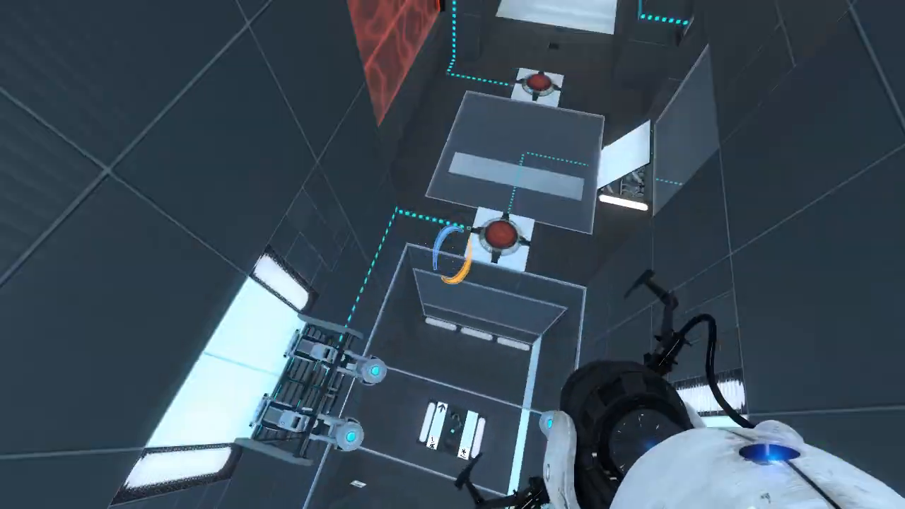
pyautogui.moveTo(452, 255)
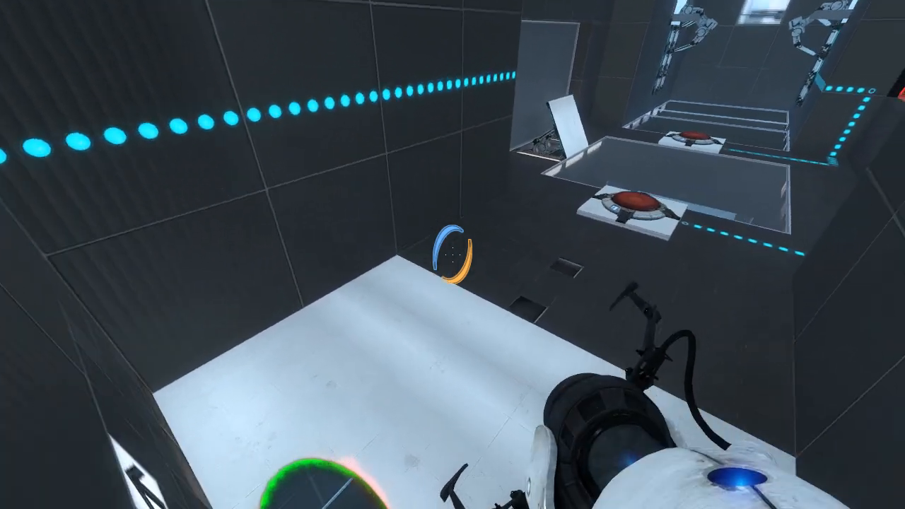
pyautogui.moveTo(452, 255)
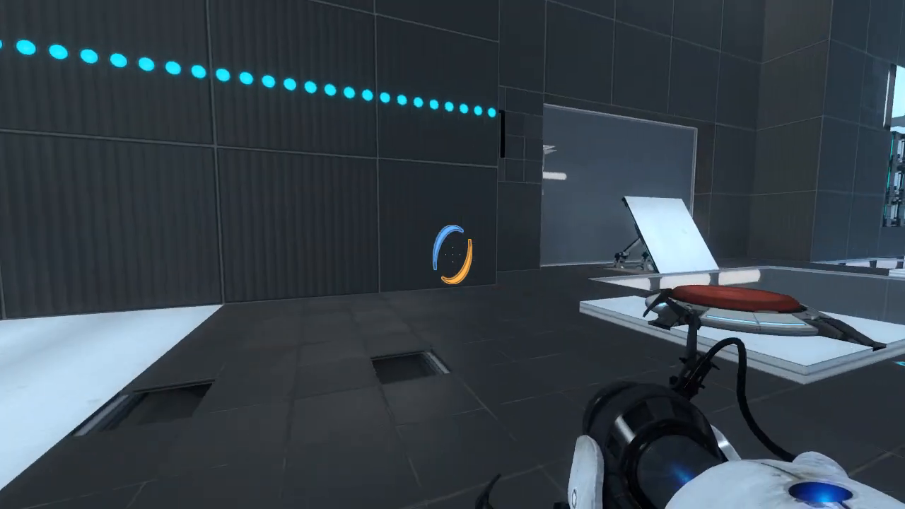
pyautogui.moveTo(452, 254)
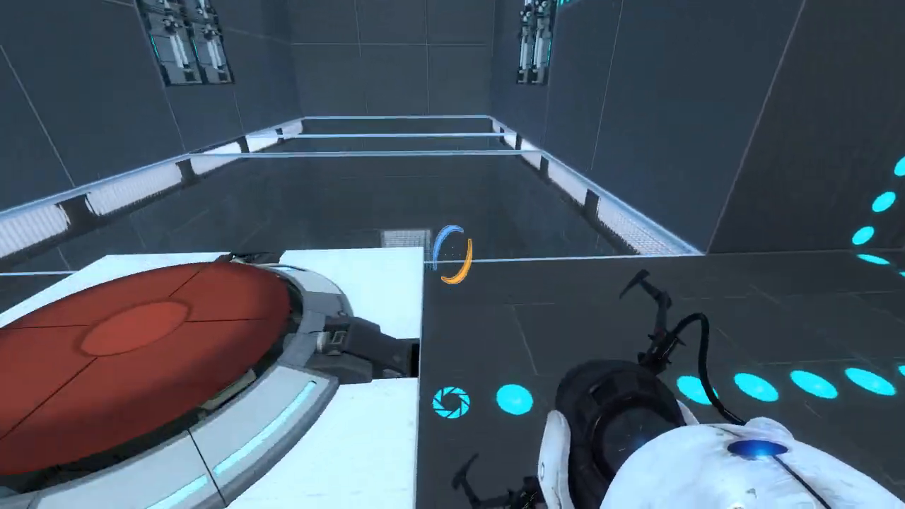
pyautogui.moveTo(453, 255)
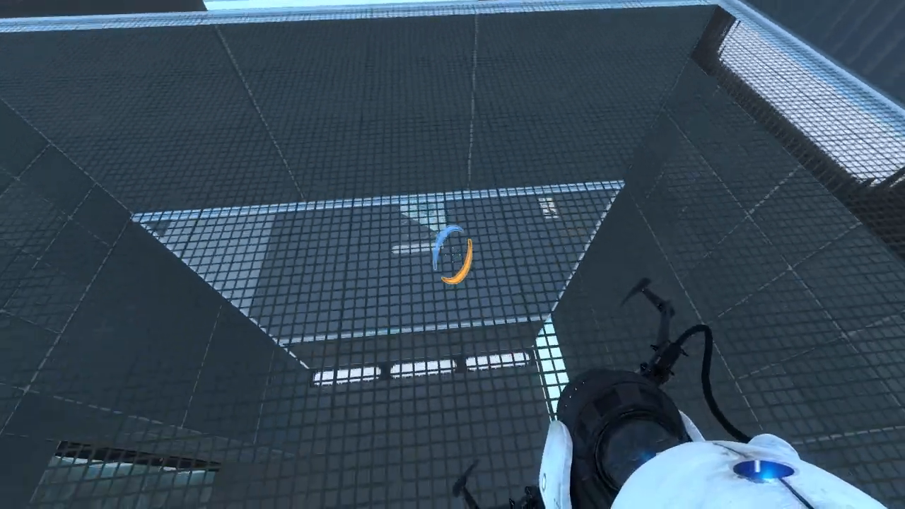
pyautogui.moveTo(452, 255)
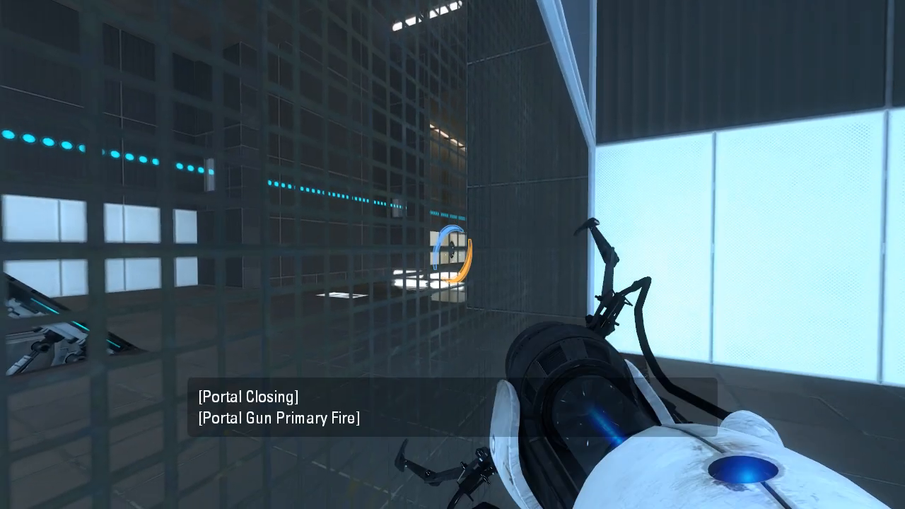
pyautogui.moveTo(452, 255)
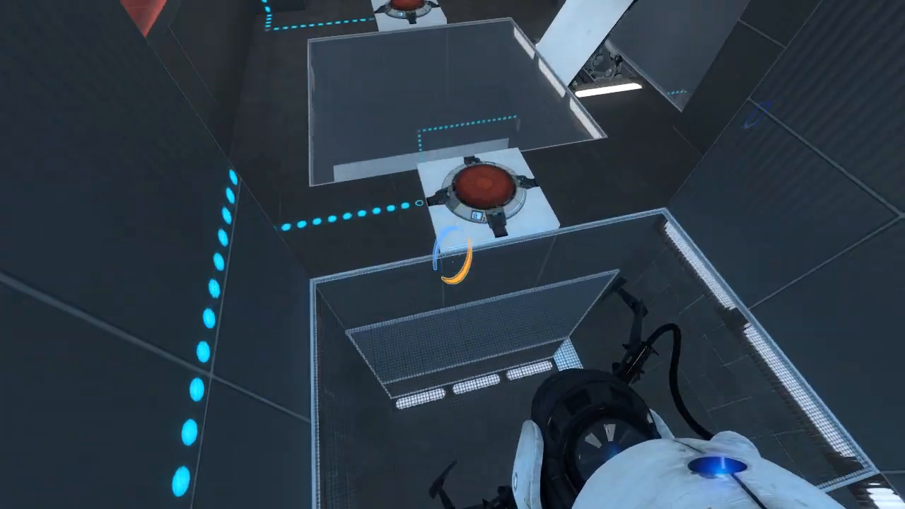
pyautogui.moveTo(452, 254)
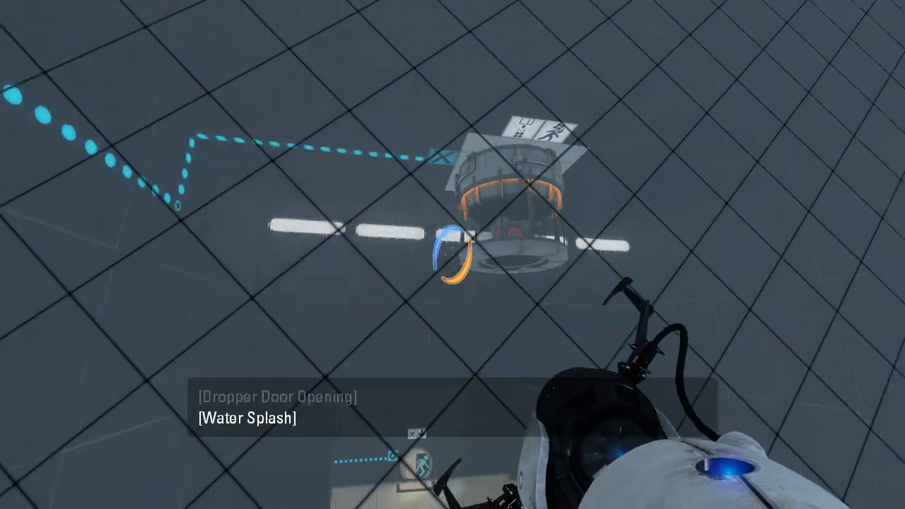
pyautogui.moveTo(453, 254)
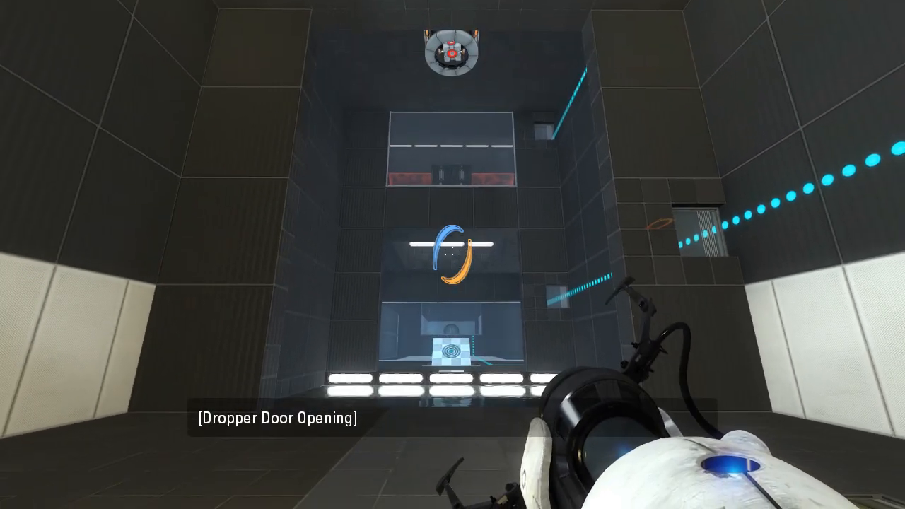
pyautogui.moveTo(452, 254)
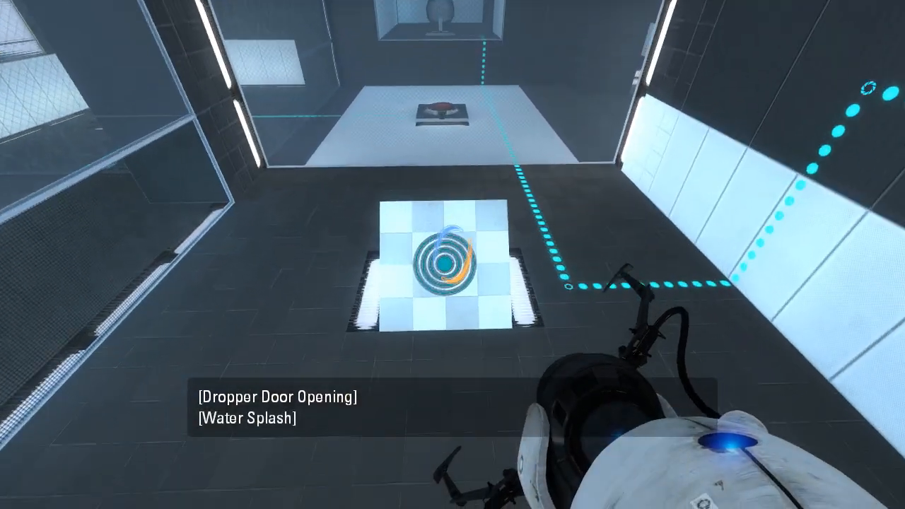
pyautogui.moveTo(452, 254)
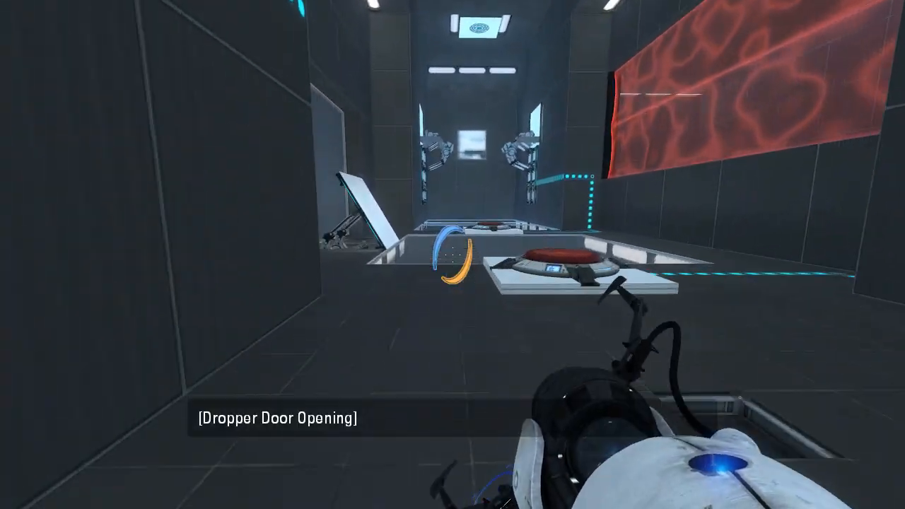
pyautogui.moveTo(453, 255)
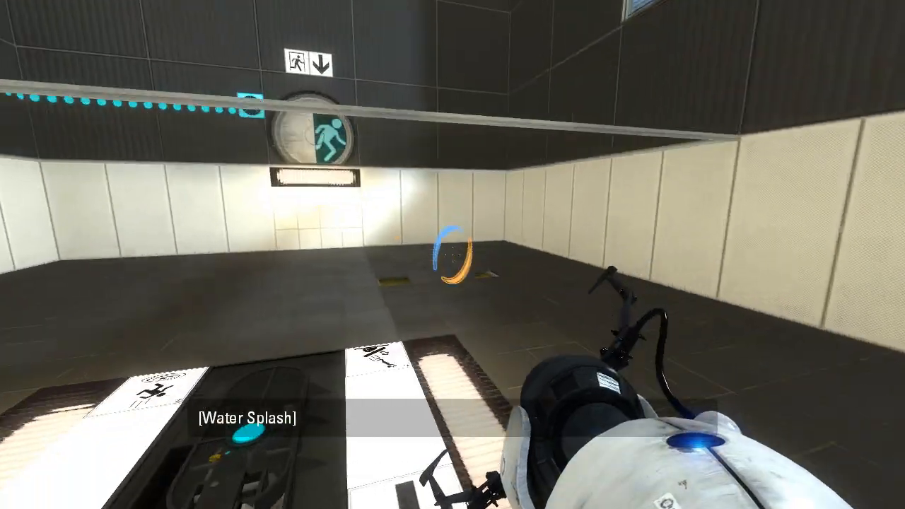
pyautogui.moveTo(453, 255)
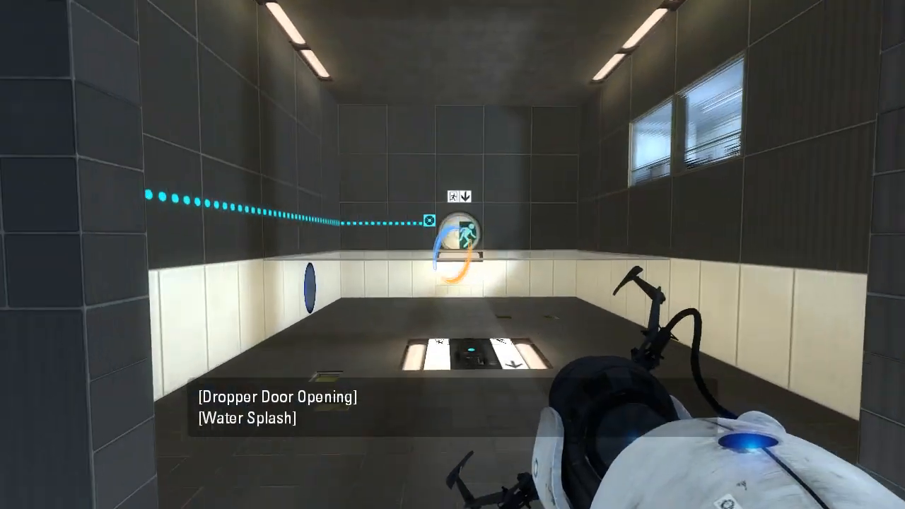
pyautogui.moveTo(452, 254)
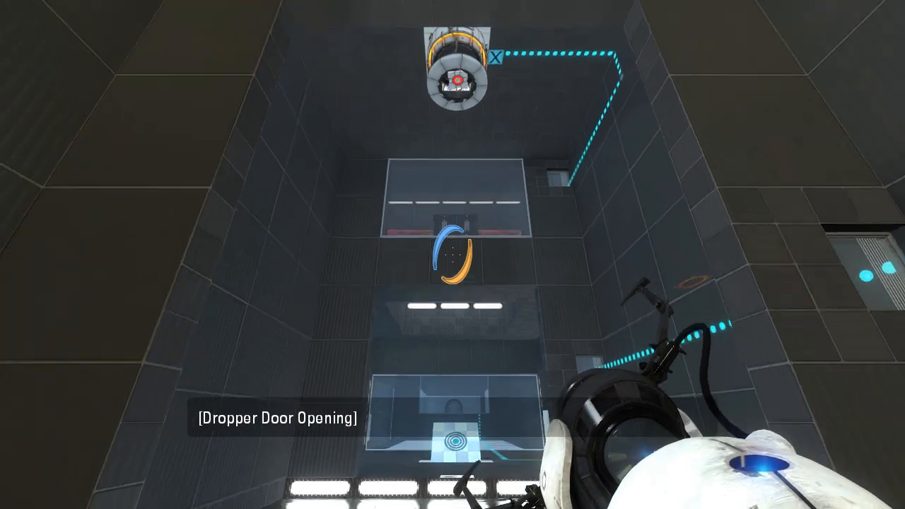
pyautogui.moveTo(452, 255)
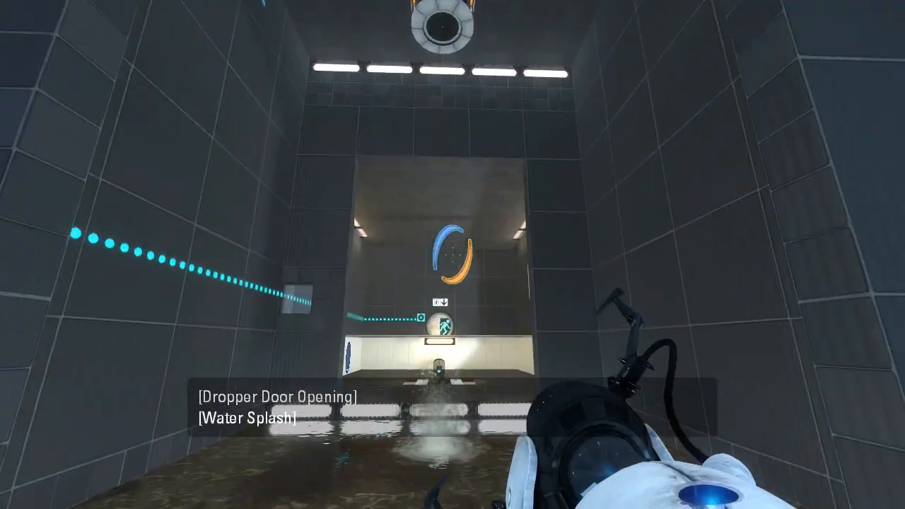
pyautogui.moveTo(452, 254)
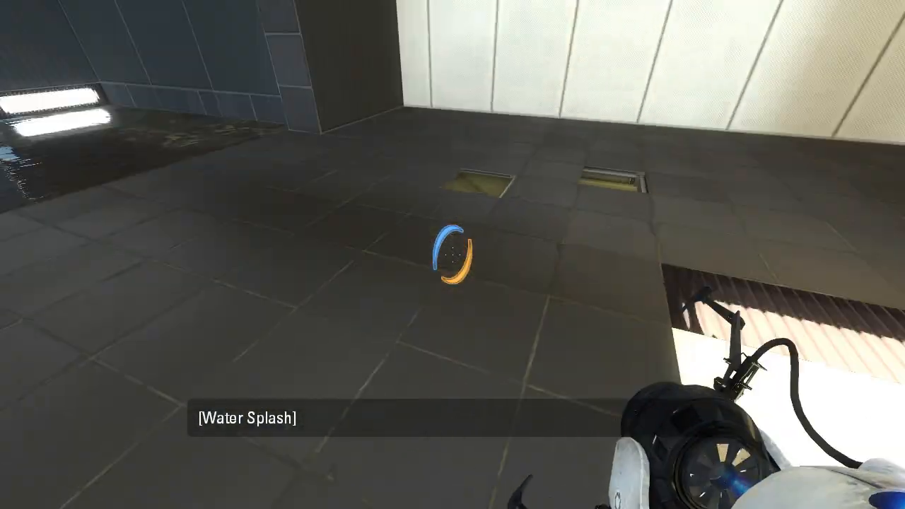
pyautogui.moveTo(453, 254)
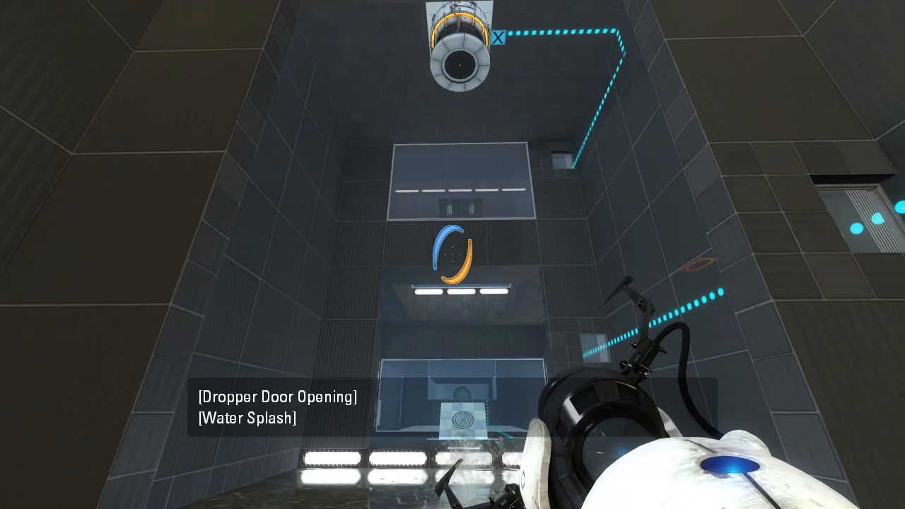
pyautogui.moveTo(453, 254)
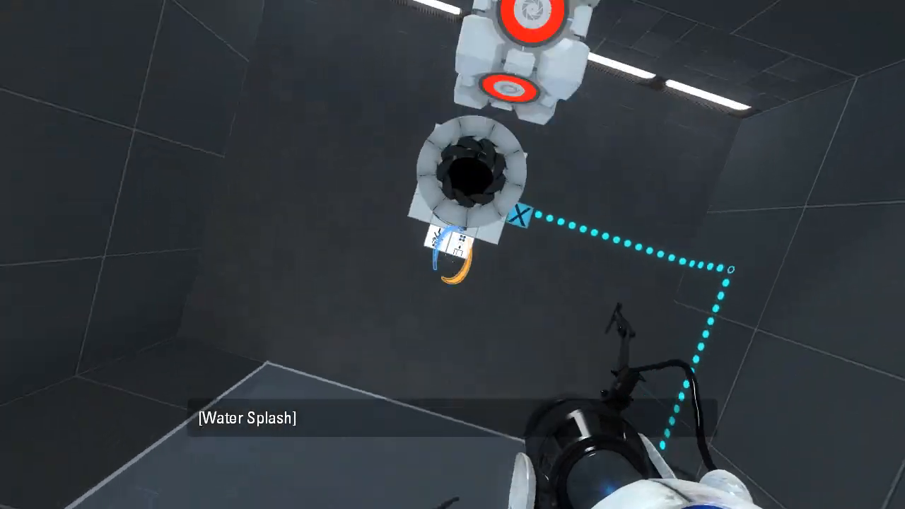
pyautogui.moveTo(452, 254)
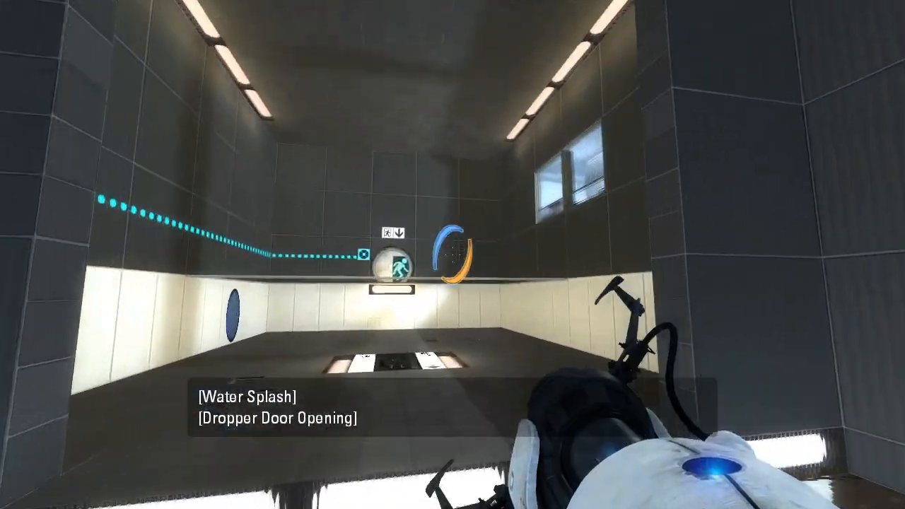
pyautogui.moveTo(453, 254)
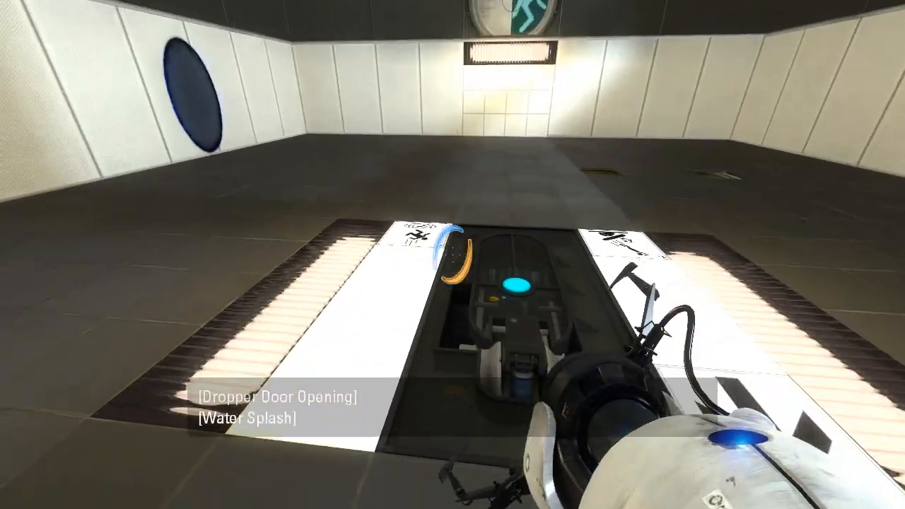
pyautogui.moveTo(452, 255)
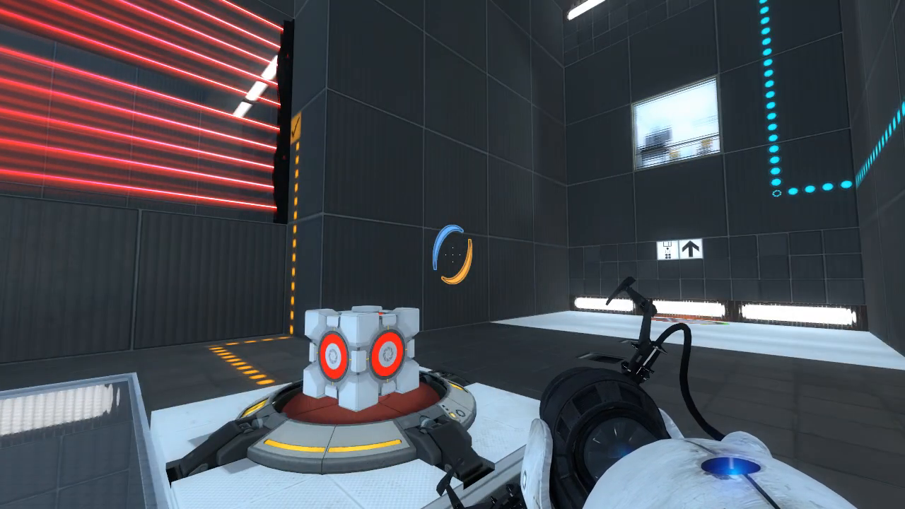
pyautogui.moveTo(453, 255)
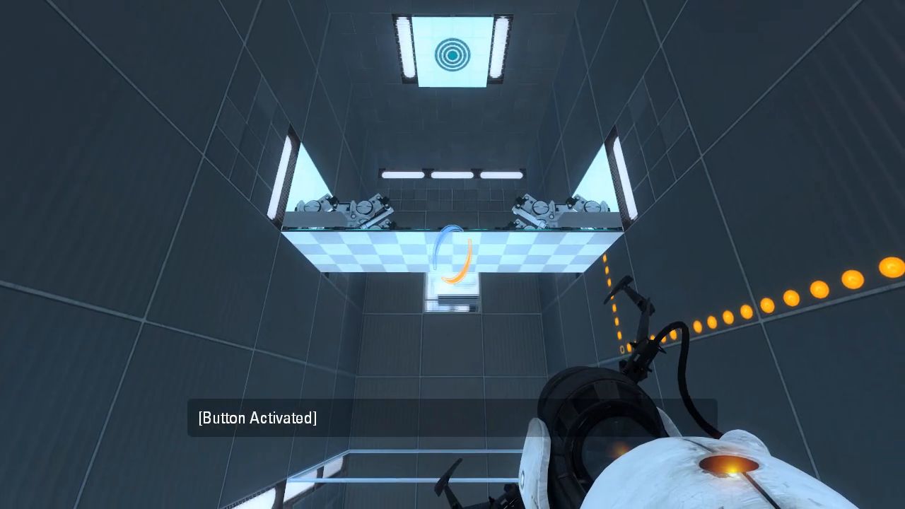
# Fire a portal onto the checkered ceiling panel above the activated button.
pyautogui.click(452, 255)
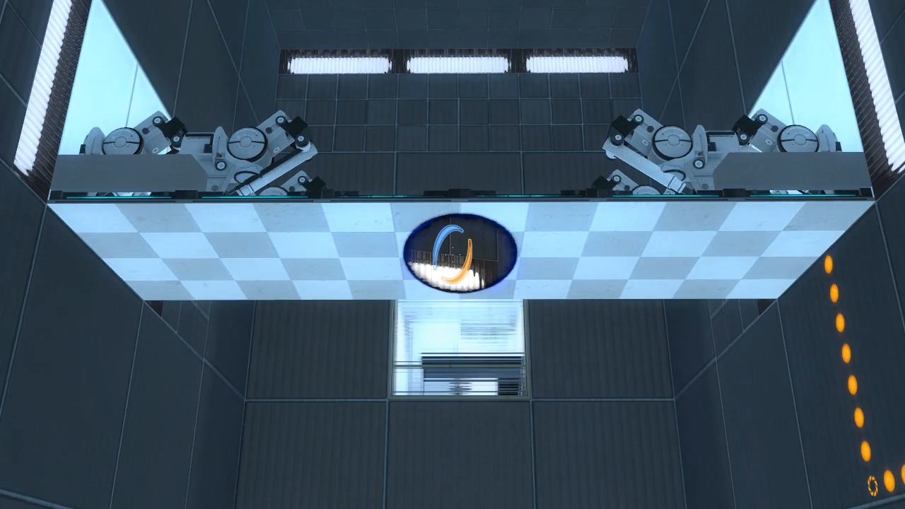
pyautogui.moveTo(452, 254)
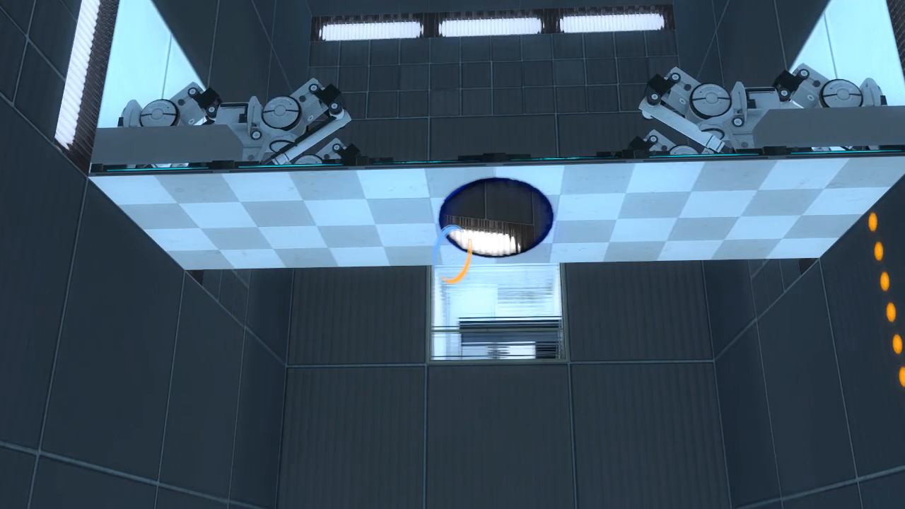
pyautogui.moveTo(452, 254)
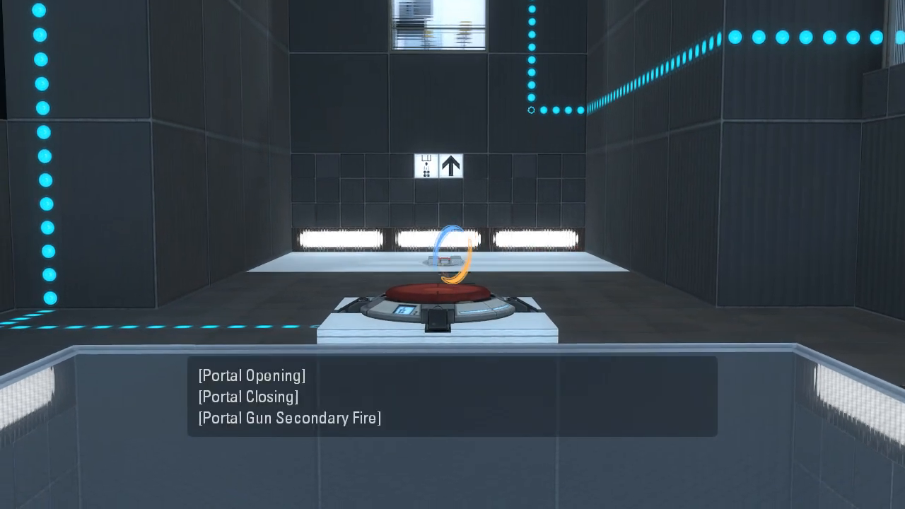
pyautogui.moveTo(453, 255)
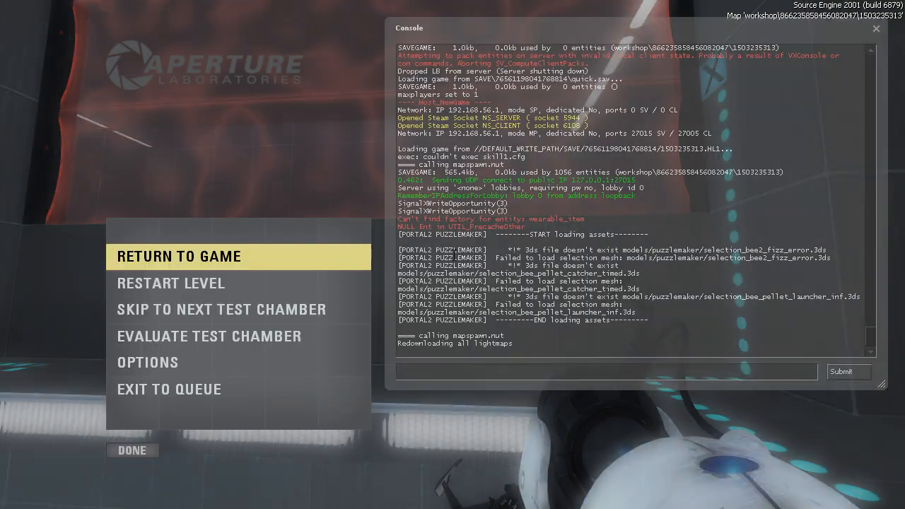
# Run the stopsound console command to silence all playing sounds.
pyautogui.write('stopsound')
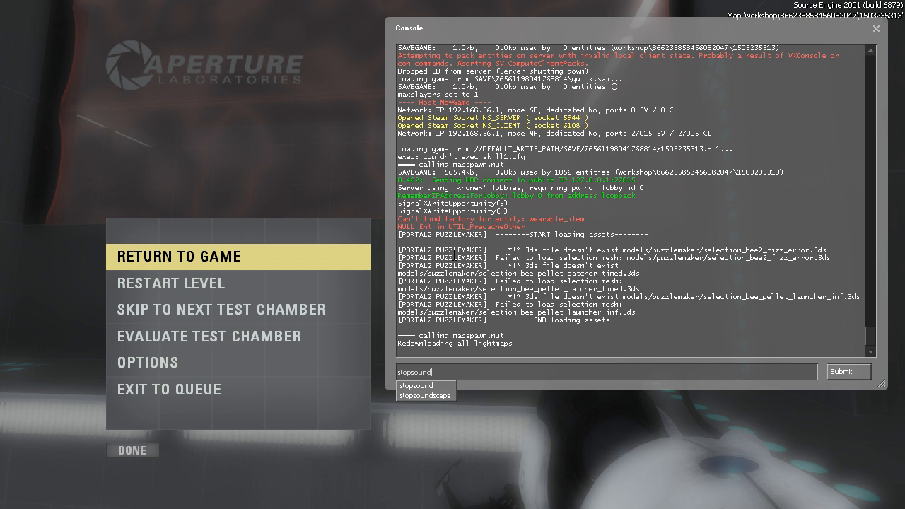
pyautogui.click(178, 256)
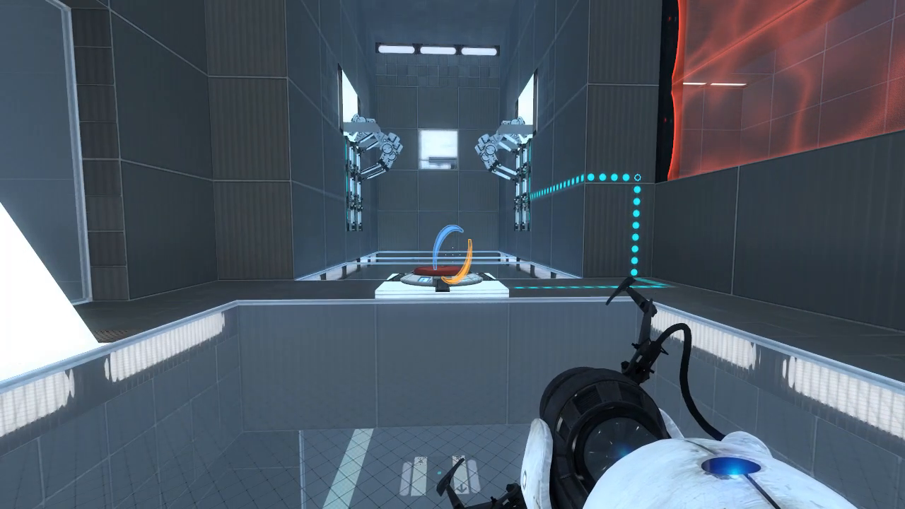
pyautogui.moveTo(452, 254)
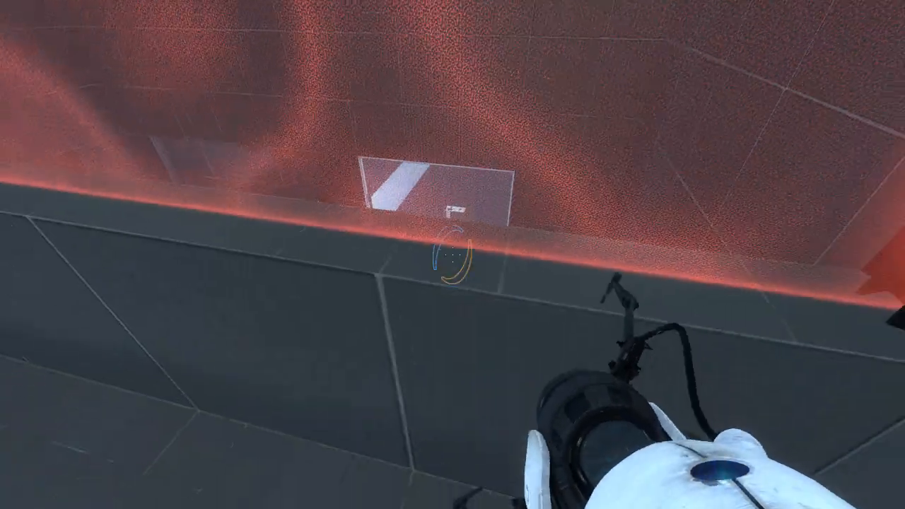
pyautogui.moveTo(452, 254)
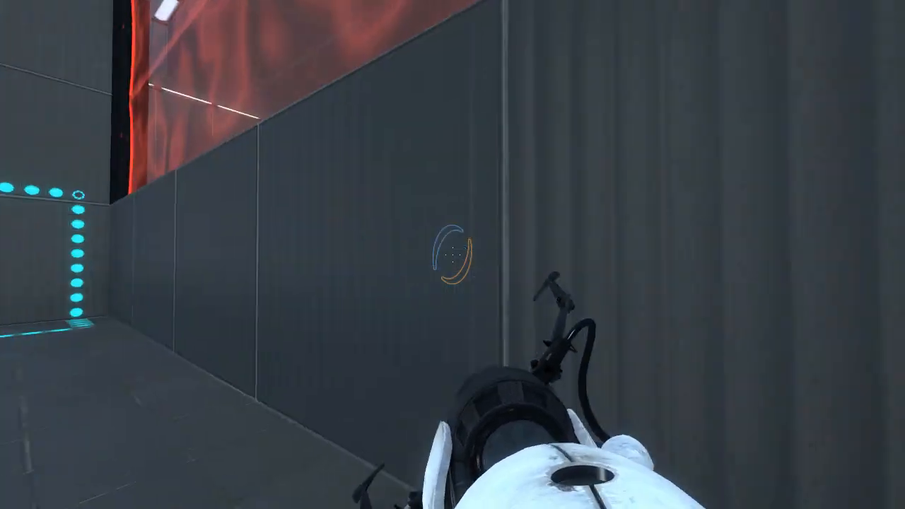
pyautogui.moveTo(452, 254)
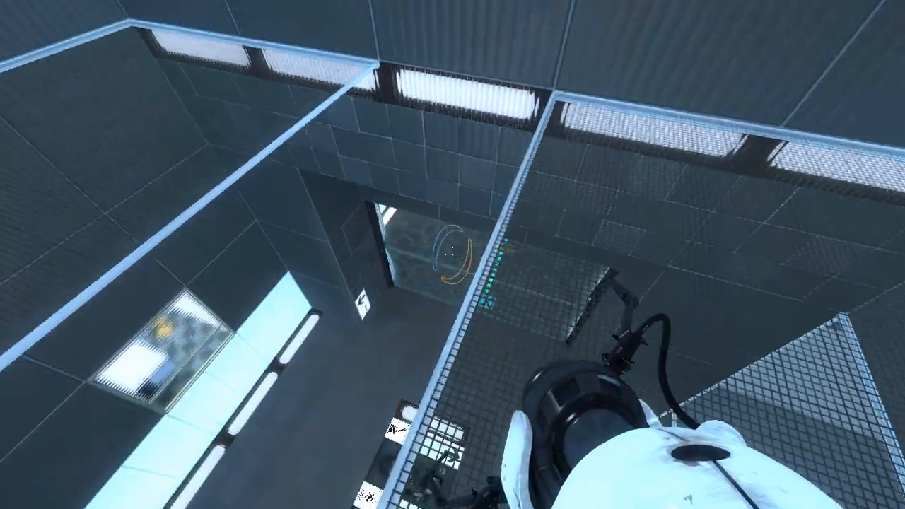
pyautogui.moveTo(453, 254)
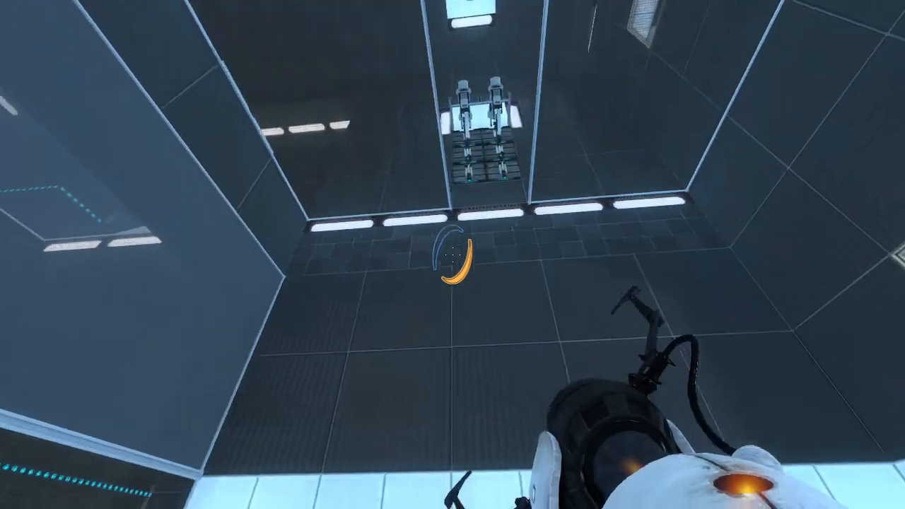
# Fire a portal overhead and go through it to the ledge above the button room.
pyautogui.click(452, 254)
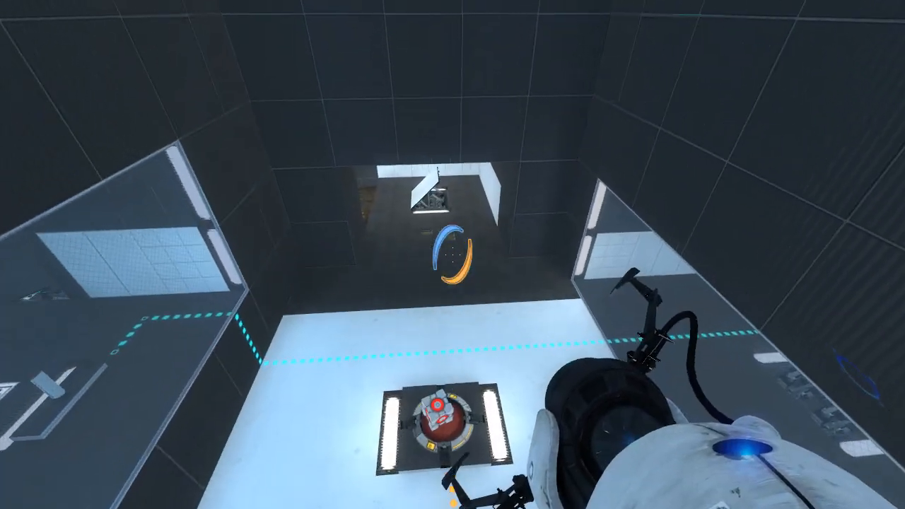
pyautogui.moveTo(452, 255)
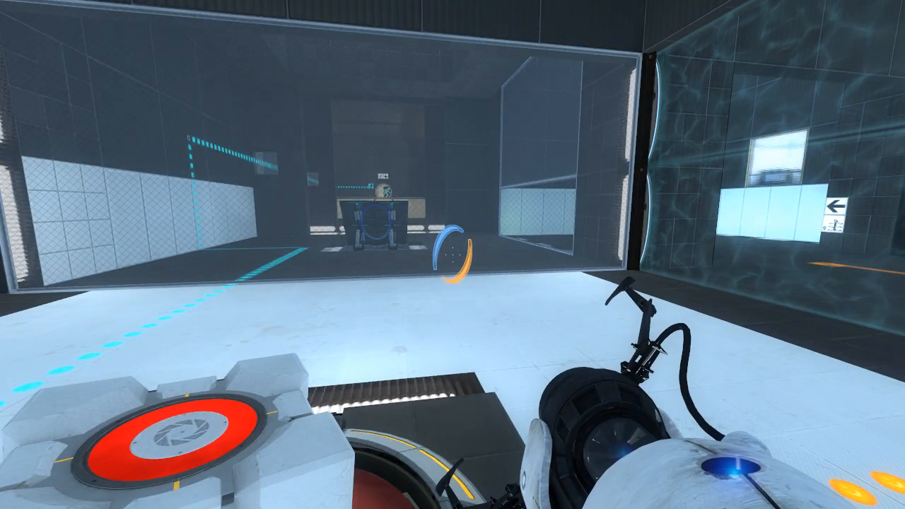
pyautogui.moveTo(452, 254)
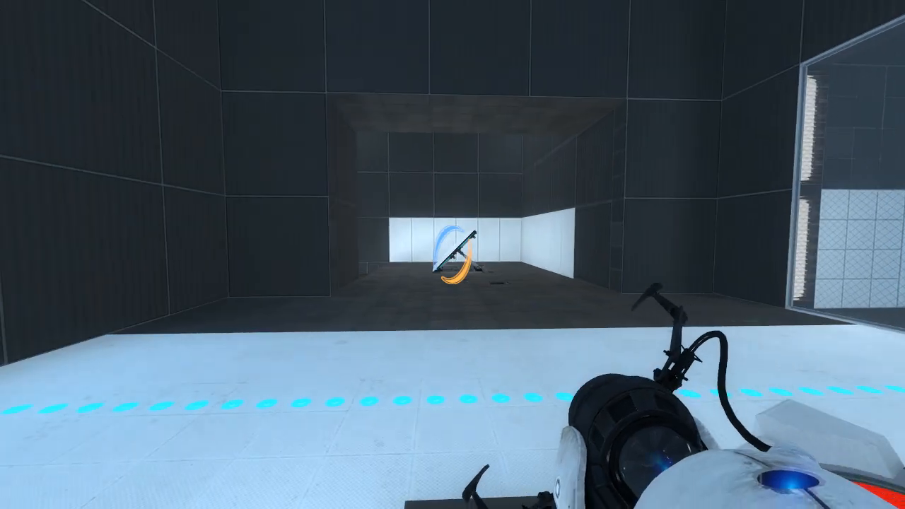
pyautogui.moveTo(452, 254)
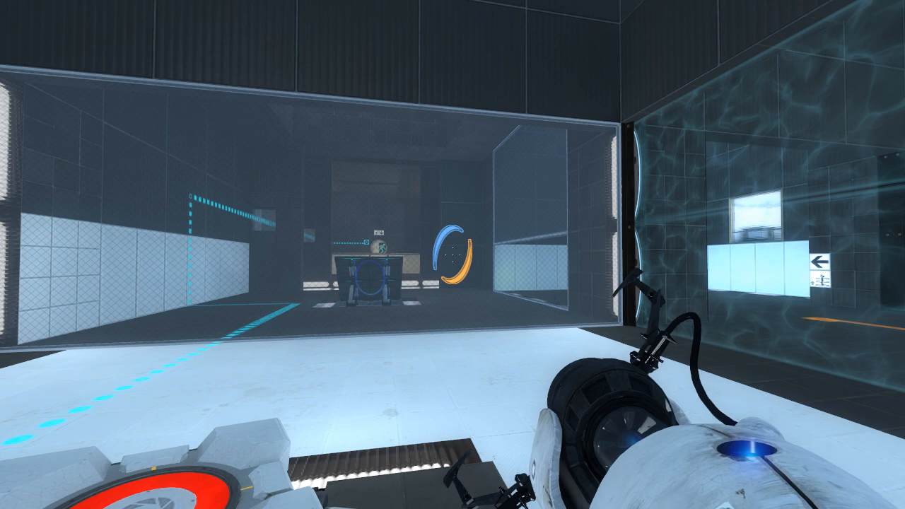
pyautogui.moveTo(452, 255)
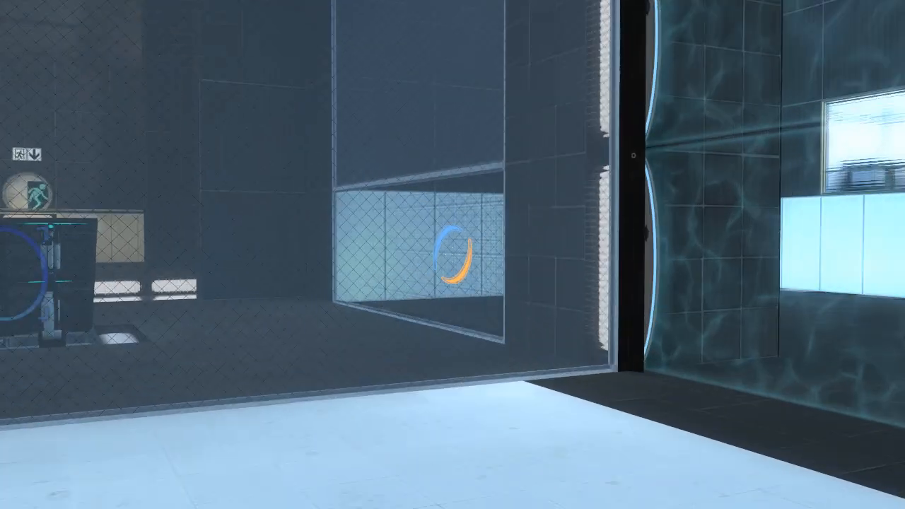
pyautogui.moveTo(452, 255)
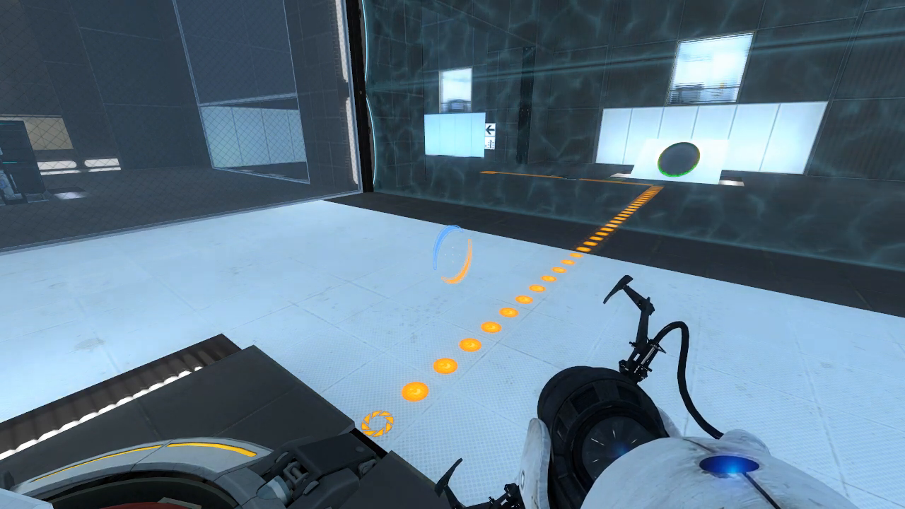
pyautogui.moveTo(453, 254)
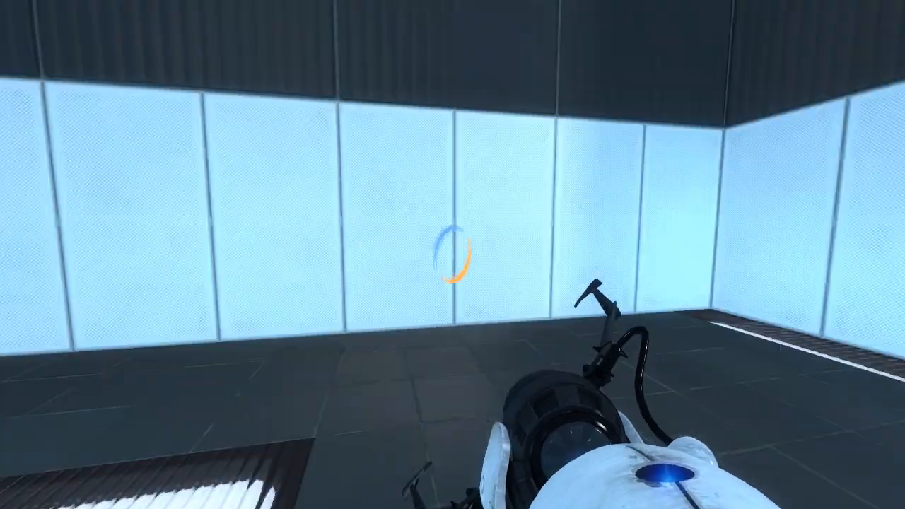
# Place the orange portal on the white wall to fling the cubes toward the button.
pyautogui.rightClick(452, 254)
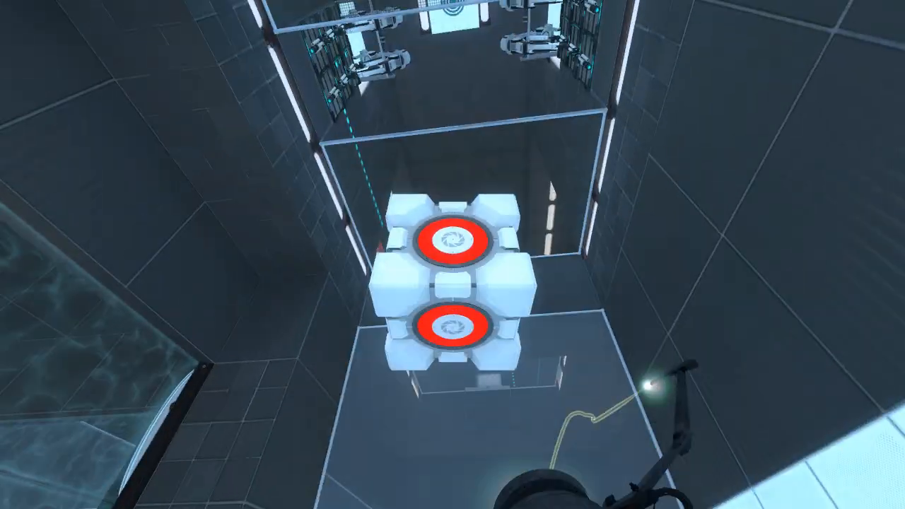
pyautogui.moveTo(452, 254)
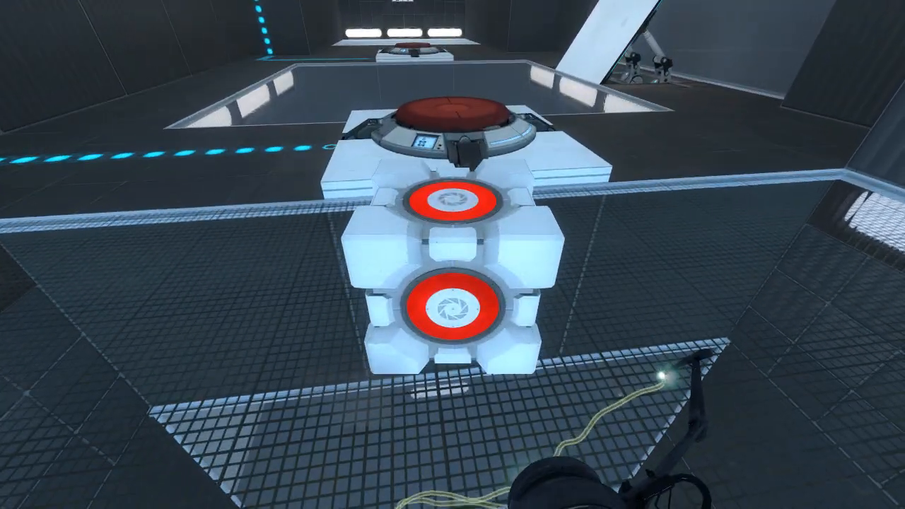
pyautogui.moveTo(452, 254)
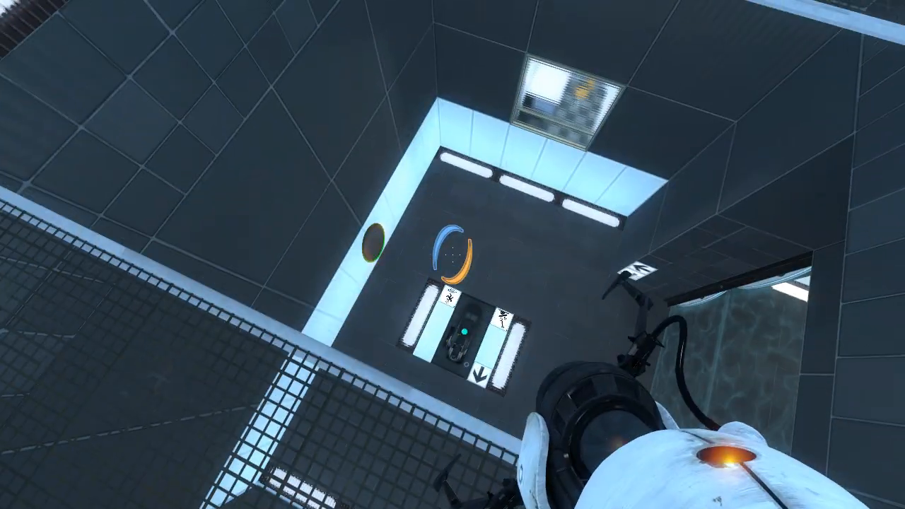
pyautogui.moveTo(452, 254)
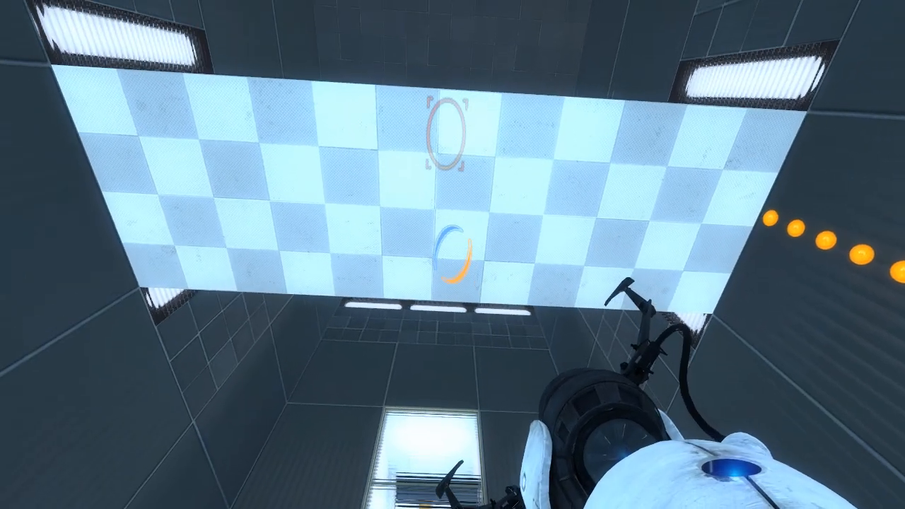
pyautogui.moveTo(452, 254)
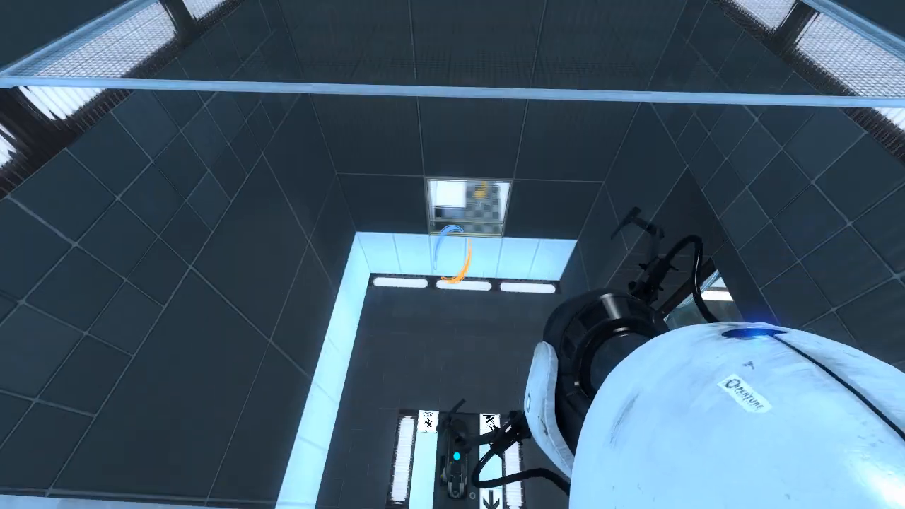